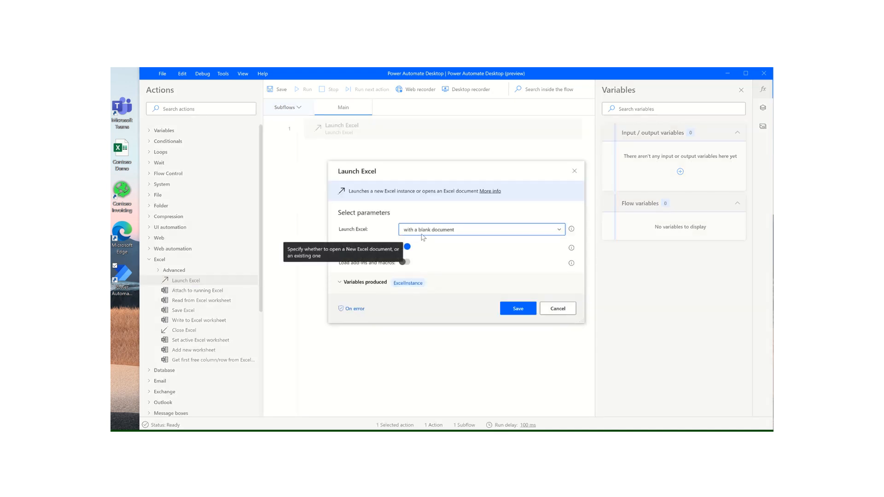
# Step: Switch Launch Excel to 'and open the following document' instead of a blank workbook
pyautogui.click(479, 230)
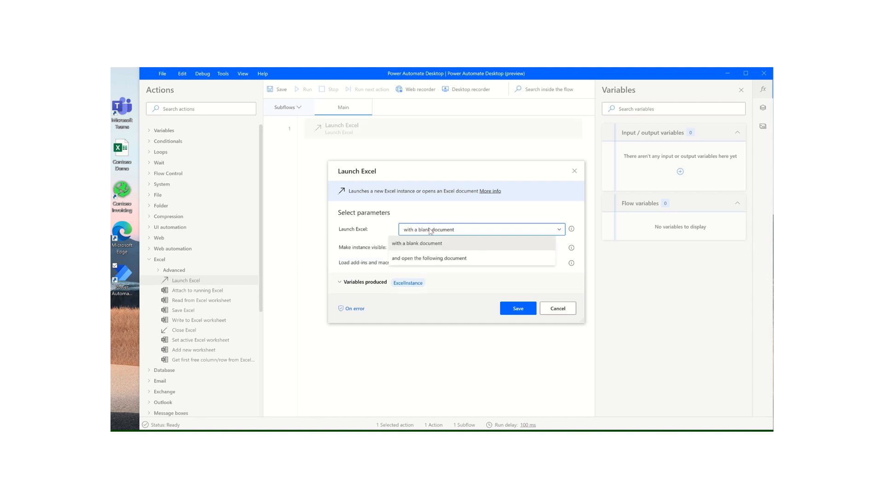
pyautogui.moveTo(443, 262)
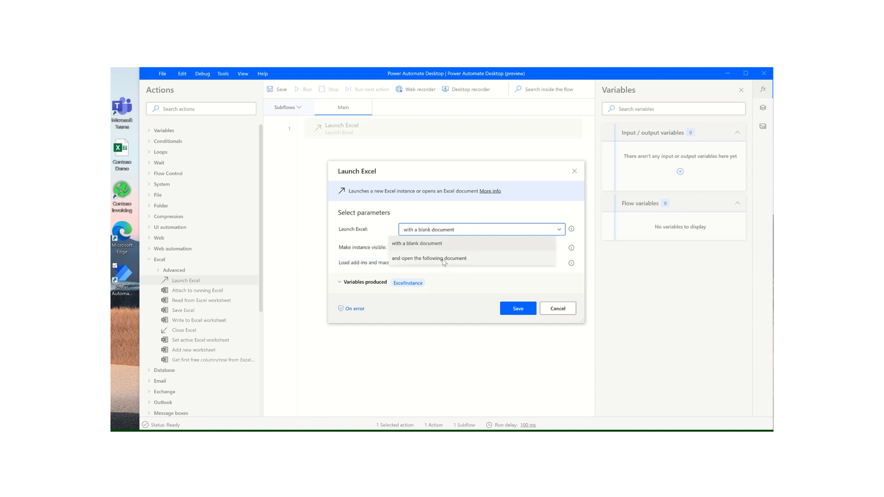
pyautogui.click(430, 258)
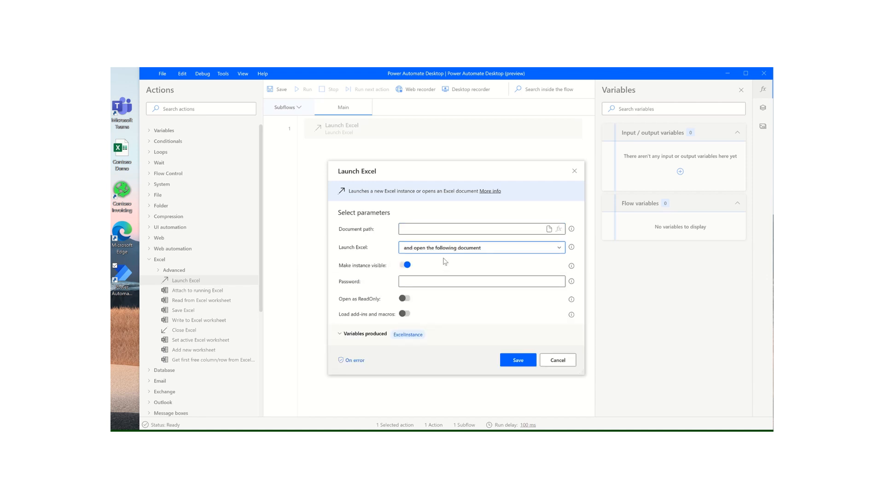
pyautogui.moveTo(505, 243)
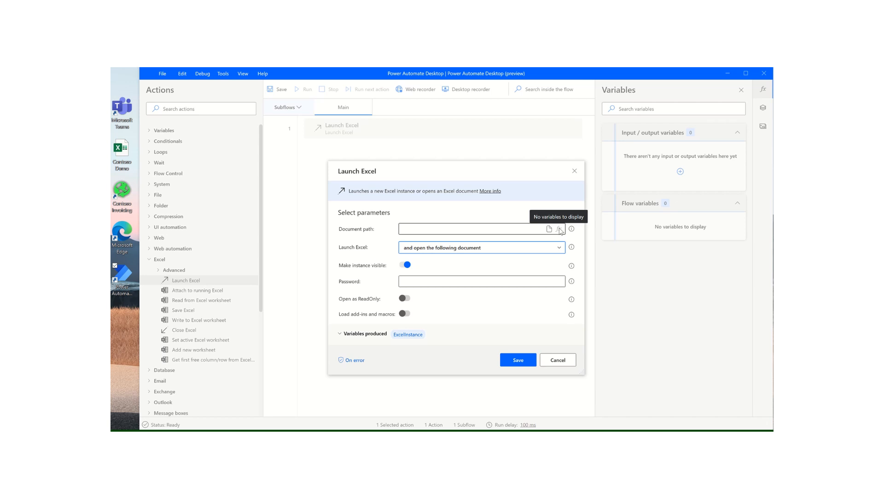
pyautogui.moveTo(534, 168)
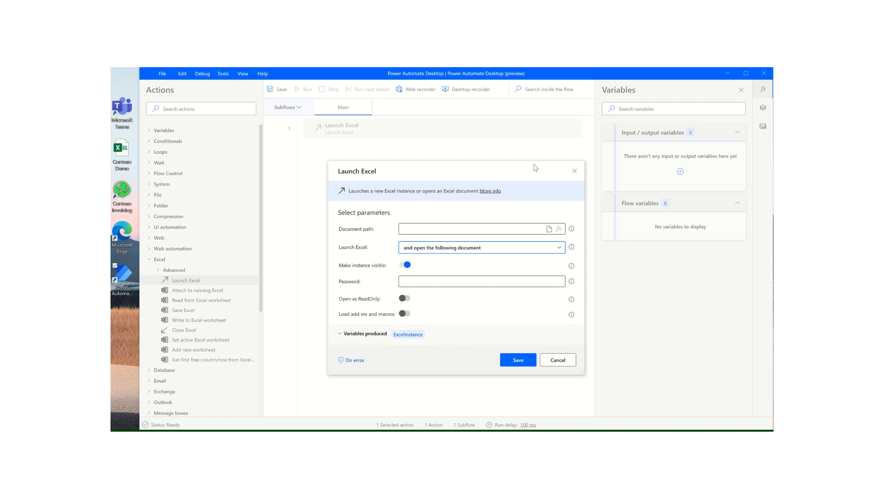
pyautogui.moveTo(370, 137)
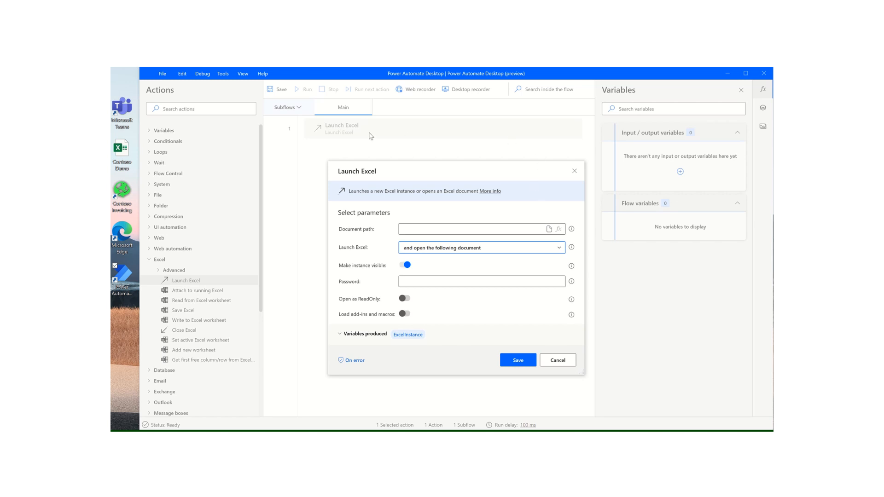
pyautogui.click(479, 229)
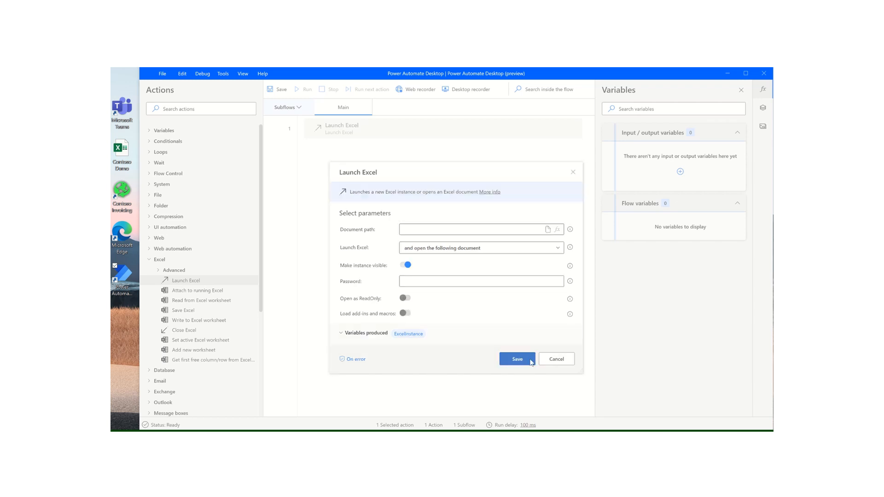
# Step: Save Launch Excel, then add a Get special folder action to the flow
pyautogui.click(516, 359)
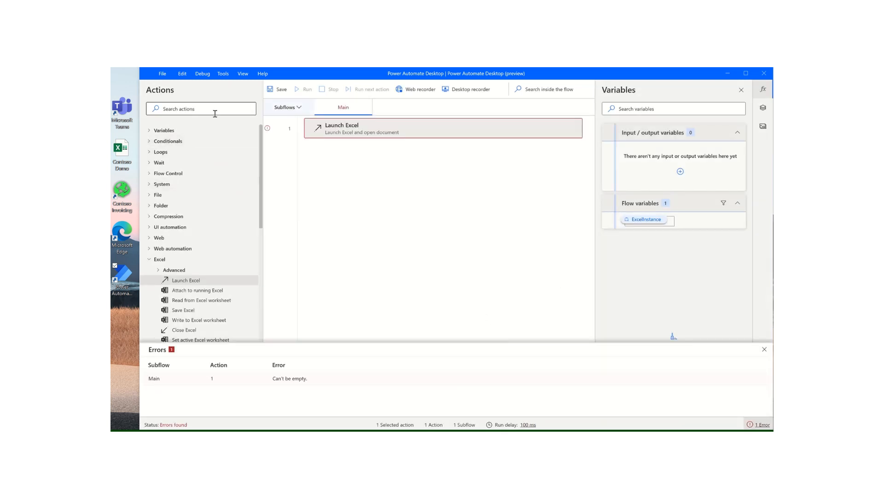
pyautogui.write('d')
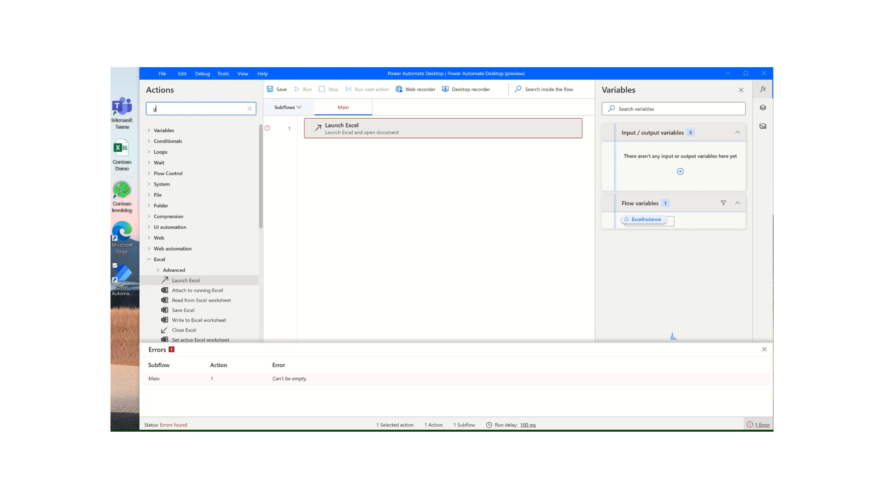
pyautogui.write('get spec')
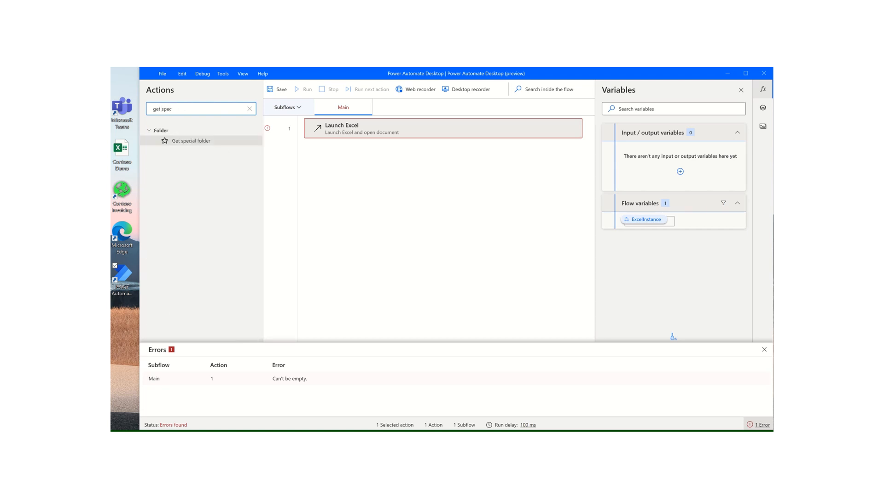
pyautogui.doubleClick(192, 140)
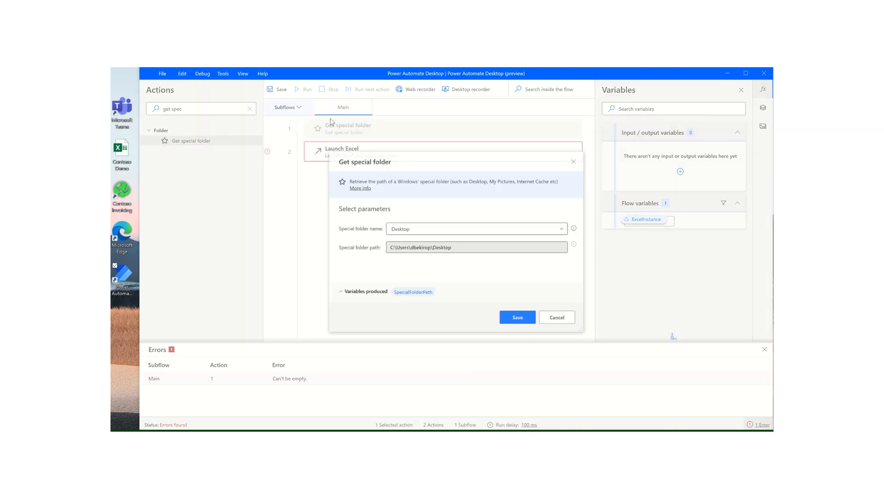
pyautogui.moveTo(401, 229)
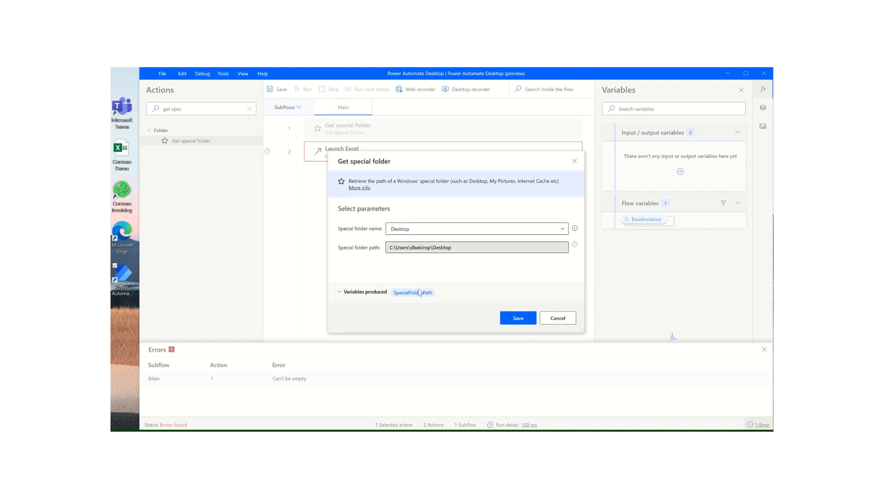
# Step: Rename the produced folder-path variable to Desktop and save the step
pyautogui.click(413, 292)
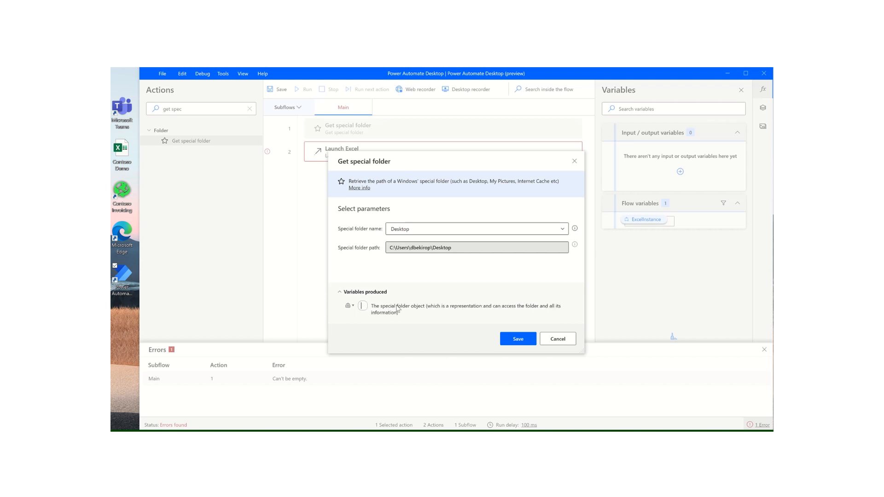
pyautogui.write('Desktop')
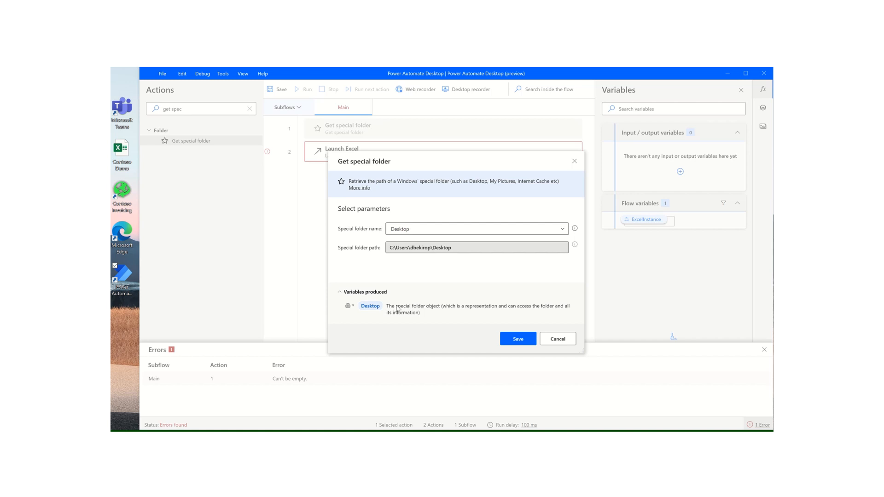
pyautogui.click(517, 339)
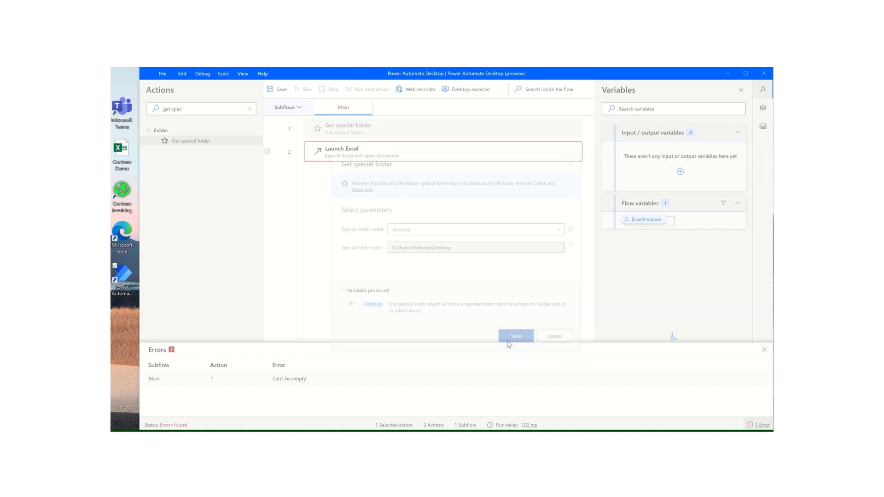
pyautogui.click(516, 336)
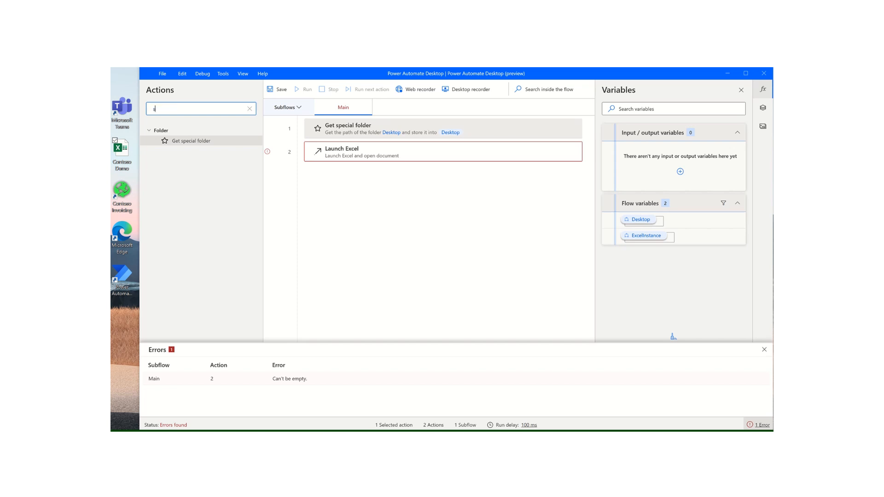
# Step: Add a Set variable step storing %Desktop%\Contoso Demo.xlsx in a variable named File
pyautogui.write('set vari')
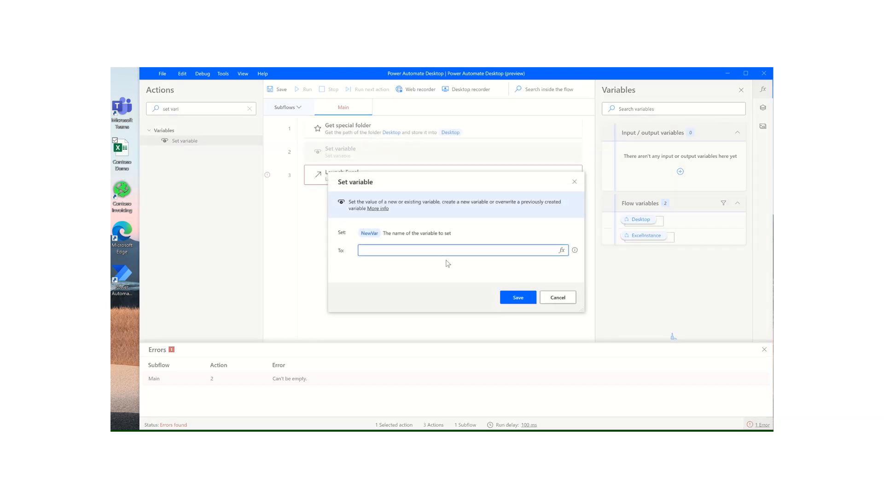
pyautogui.click(460, 250)
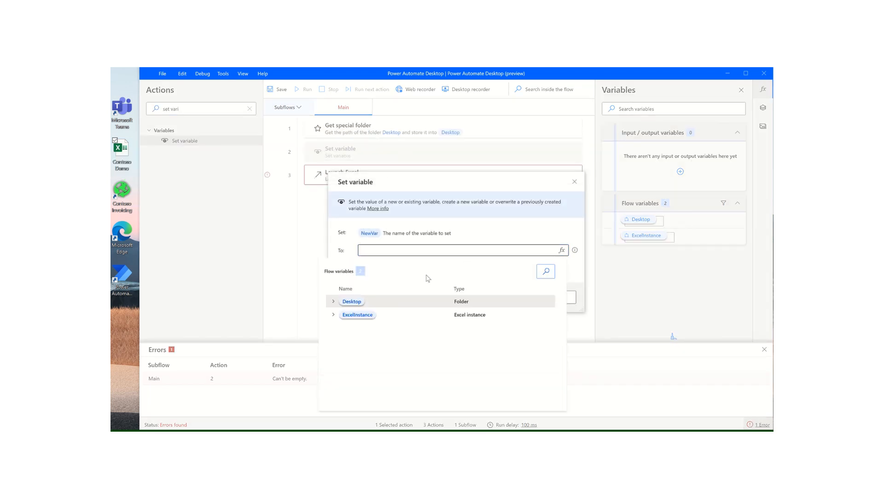
pyautogui.click(351, 301)
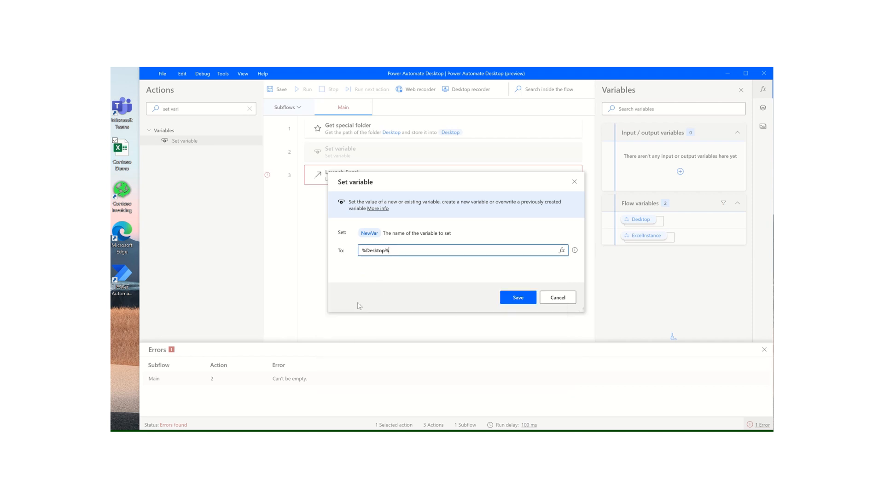
pyautogui.write('\\Contoso Dem')
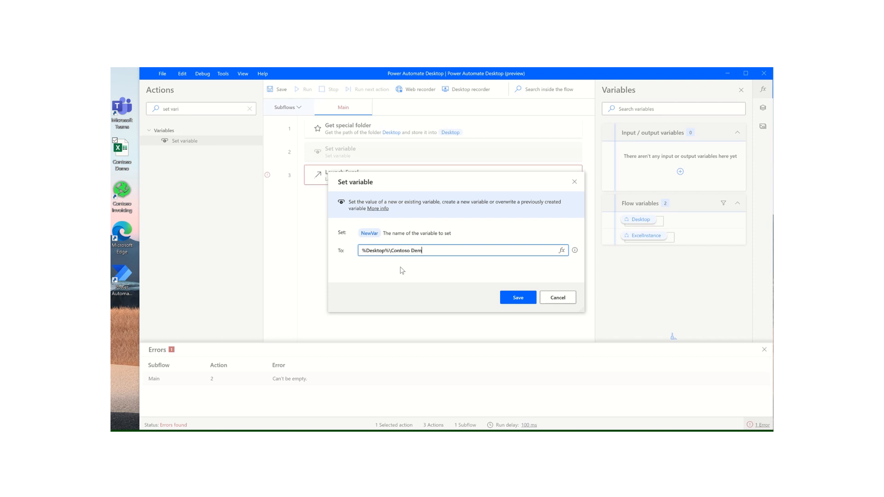
pyautogui.write('o.x')
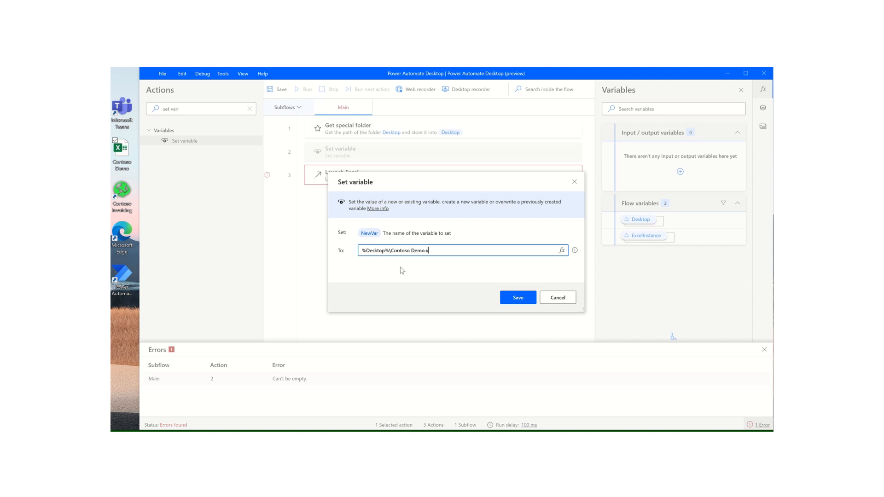
pyautogui.write('lsx')
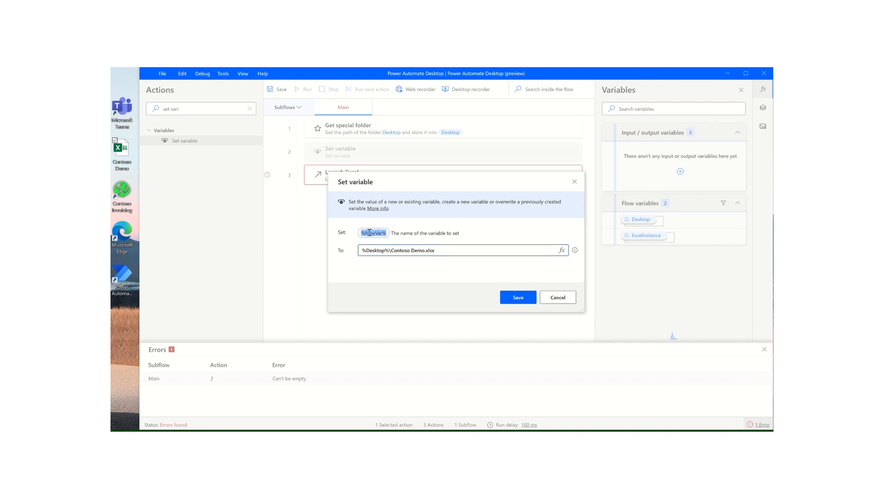
pyautogui.write('File')
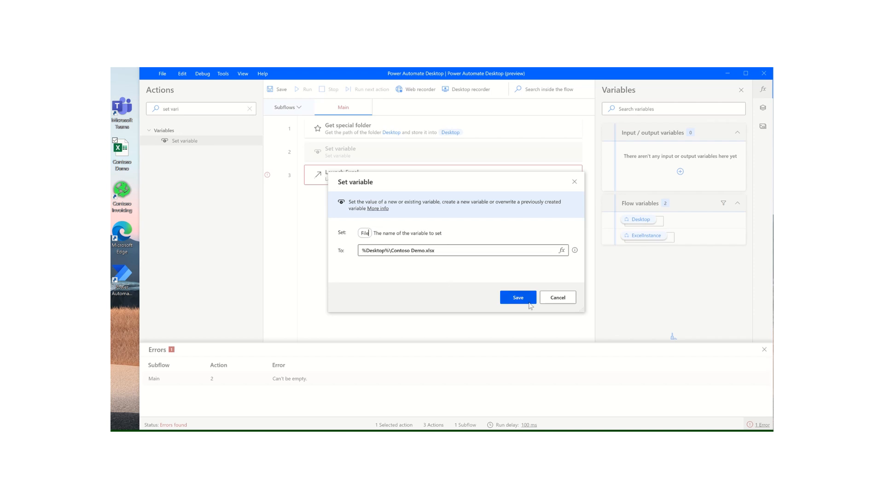
pyautogui.click(516, 297)
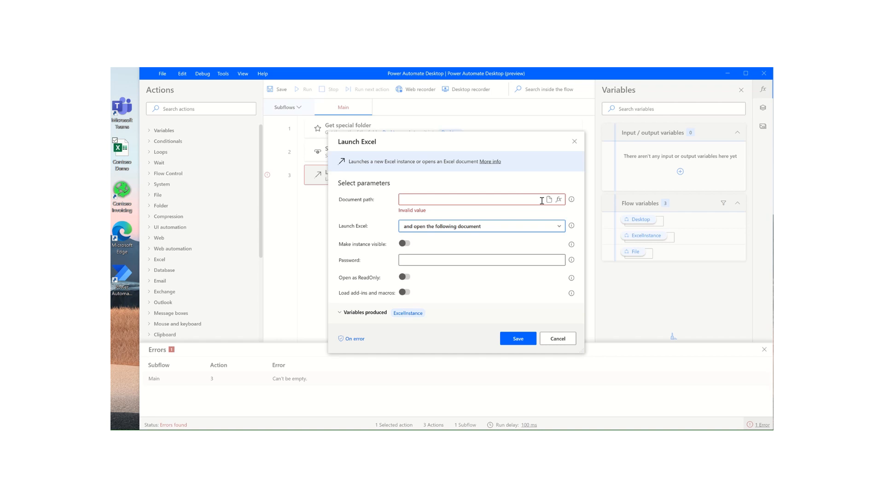
# Step: Set Launch Excel's document path to %File%, make the instance visible, and save
pyautogui.click(550, 200)
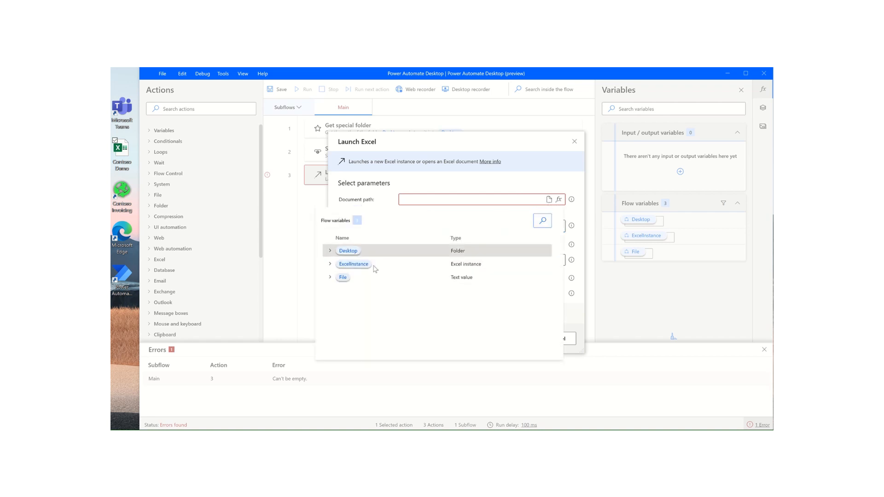
pyautogui.click(343, 277)
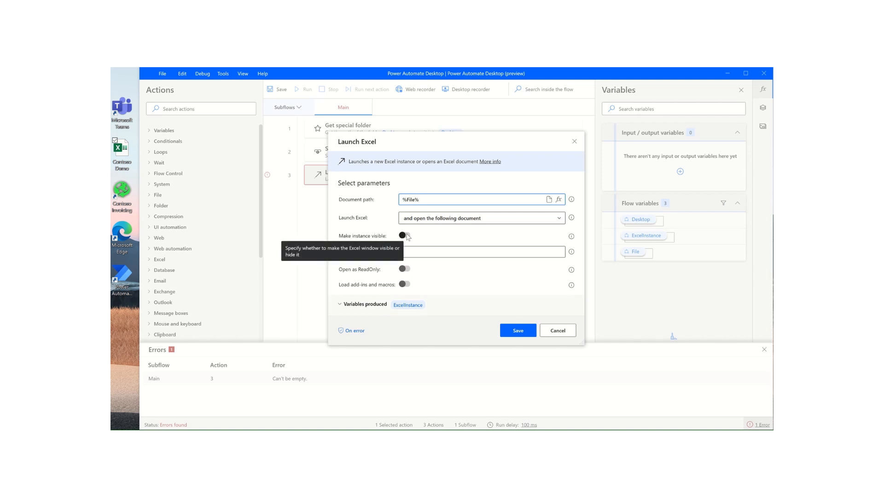
pyautogui.click(403, 236)
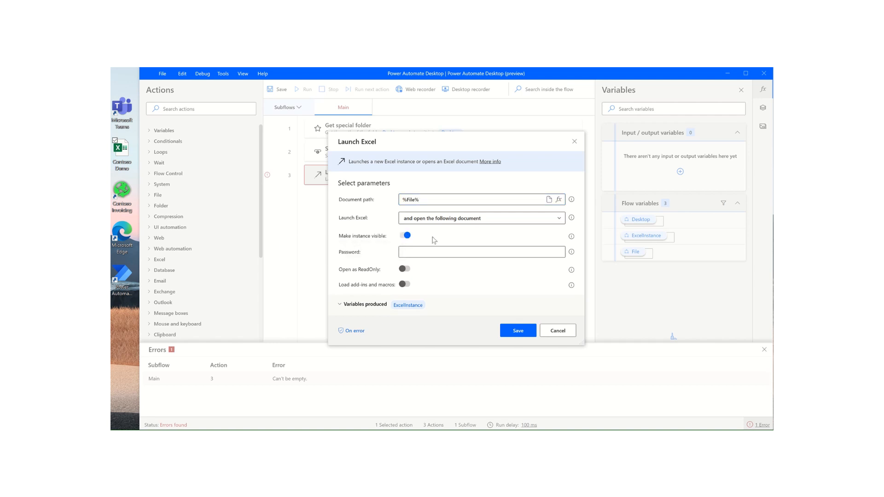
pyautogui.moveTo(436, 240)
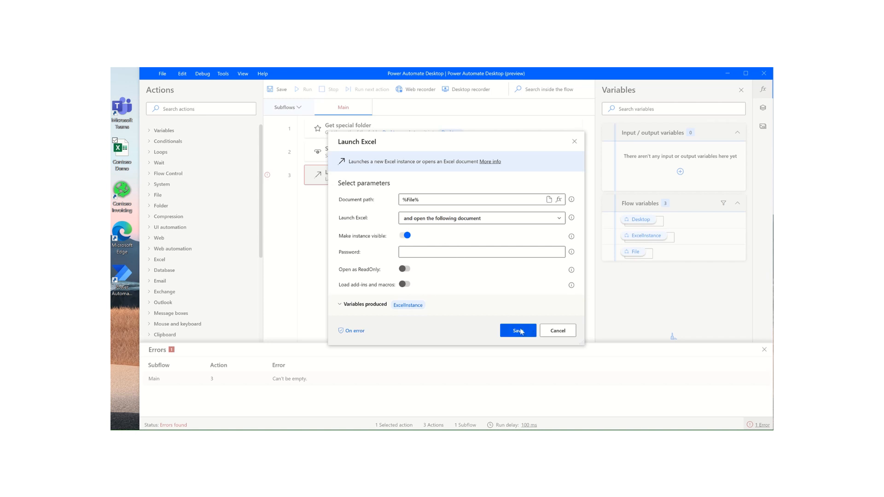
pyautogui.click(517, 331)
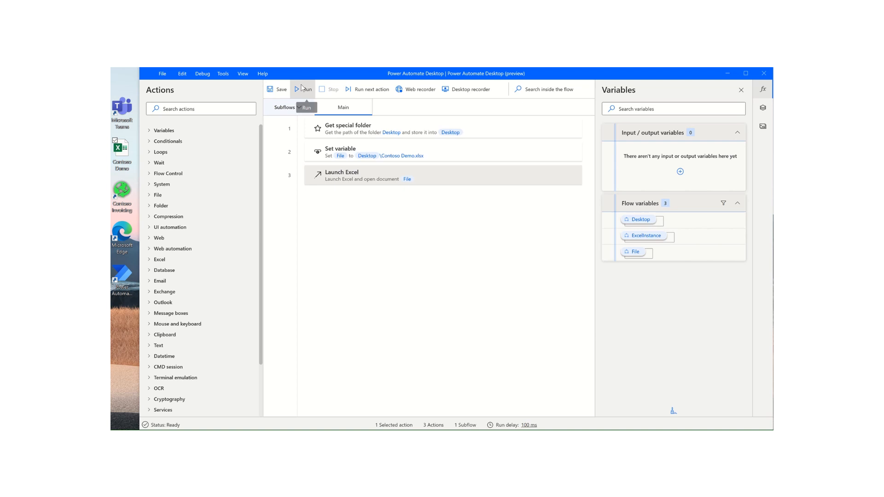
# Step: Run the flow so Desktop, ExcelInstance and File receive their runtime values
pyautogui.click(306, 89)
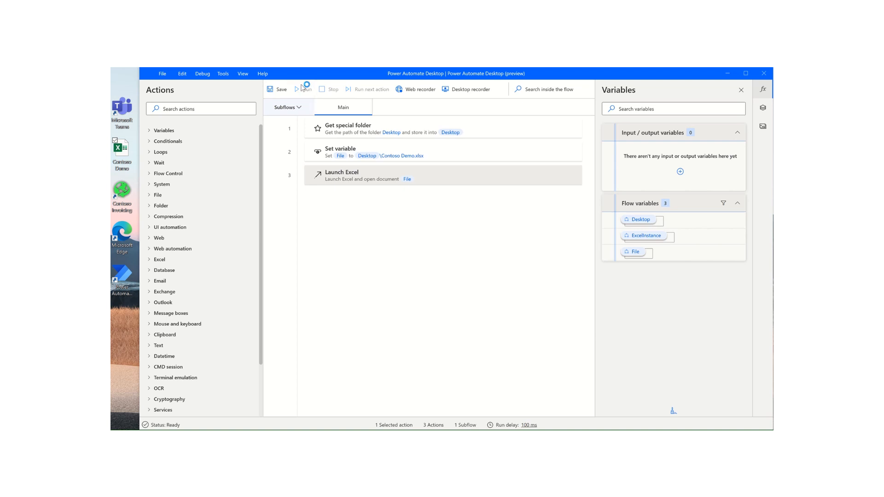
pyautogui.click(300, 89)
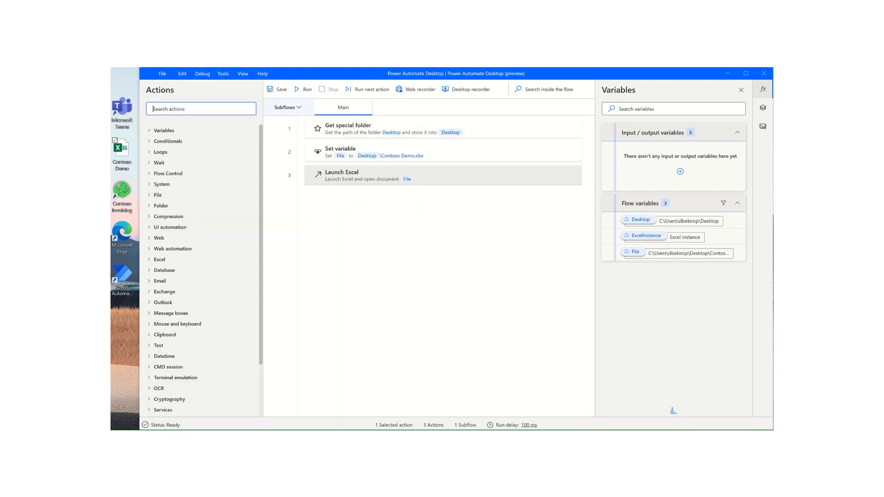
pyautogui.click(305, 89)
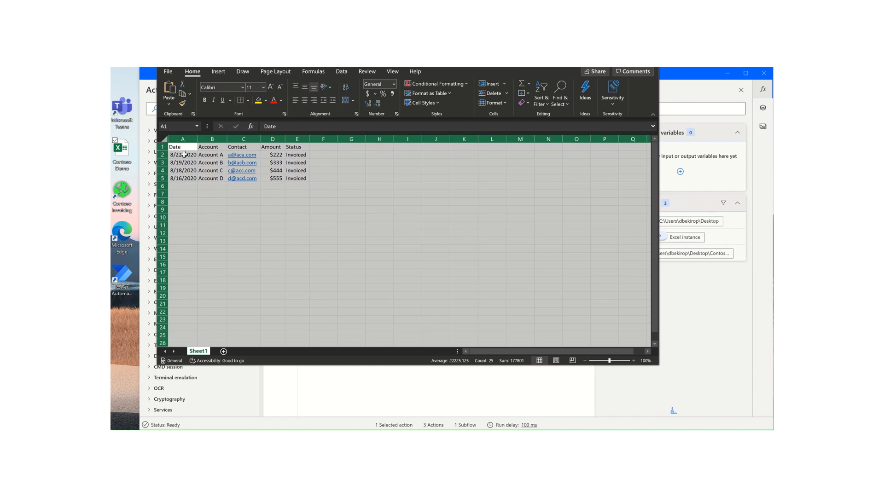
# Step: Highlight the data rows in Contoso Demo.xlsx to review the sheet's contents
pyautogui.moveTo(182, 155); pyautogui.dragTo(296, 178)
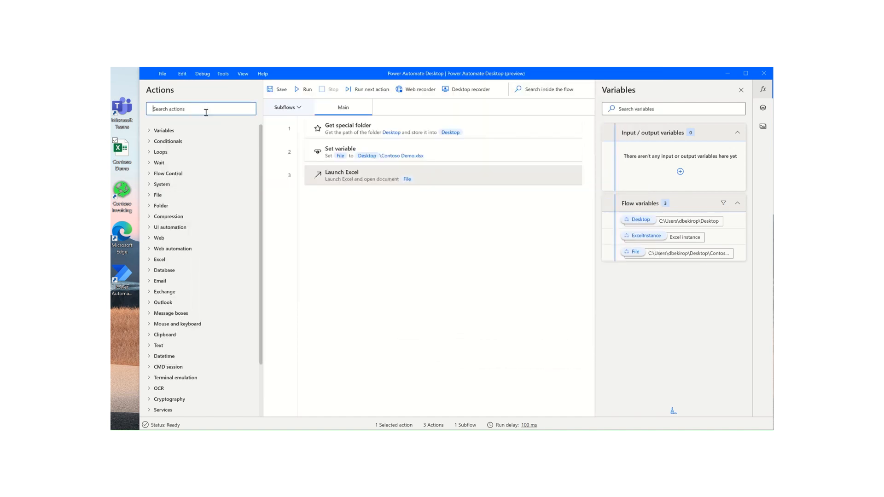
# Step: Add a Get first free column/row from Excel worksheet step using %ExcelInstance% and save it
pyautogui.write('d')
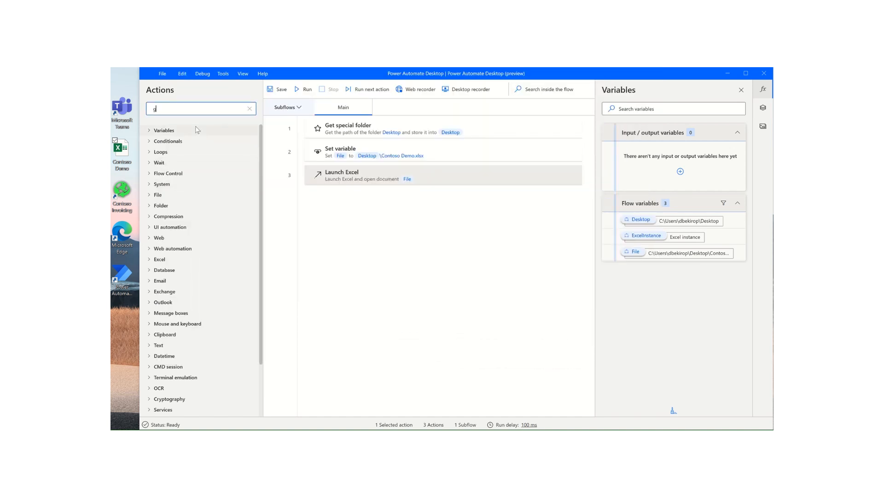
pyautogui.write('et firs')
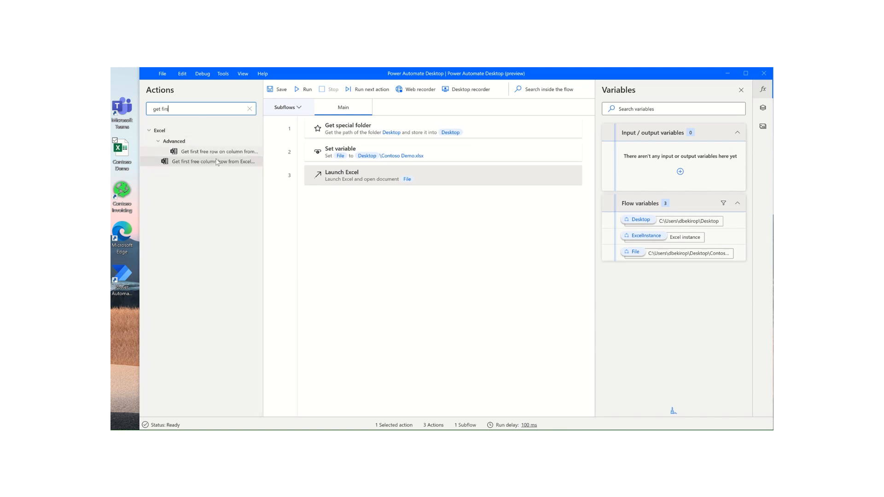
pyautogui.doubleClick(215, 161)
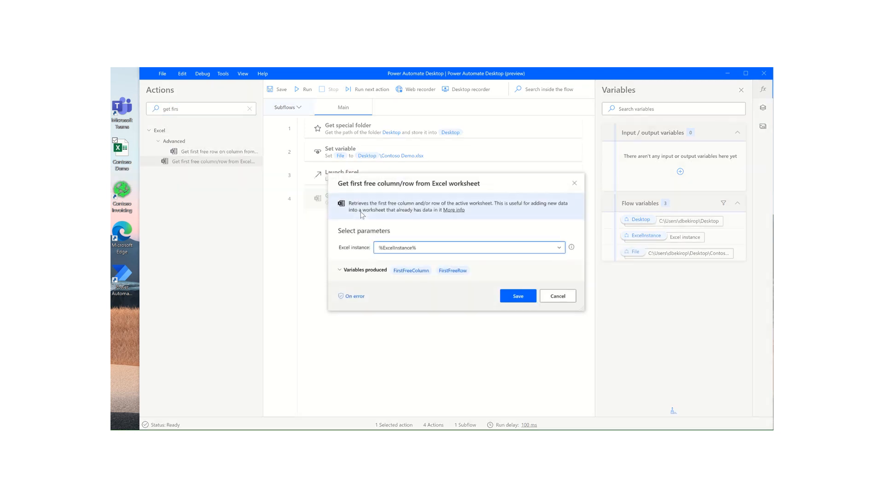
pyautogui.click(517, 296)
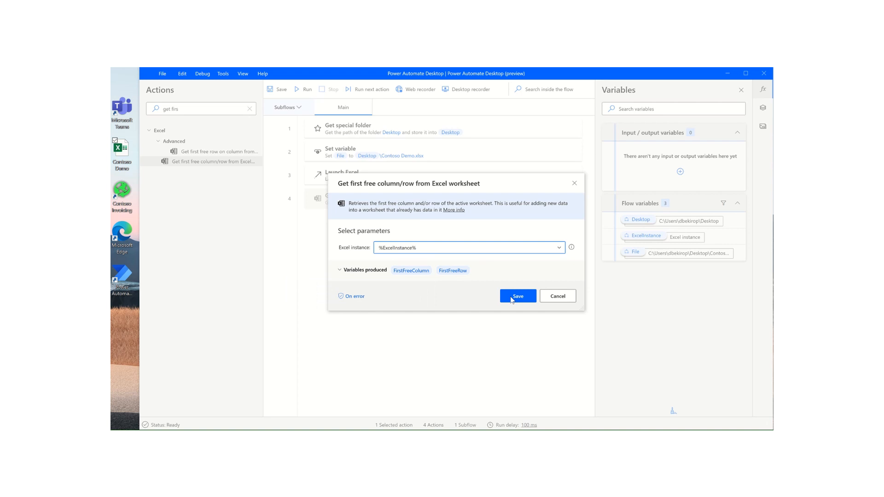
pyautogui.click(516, 296)
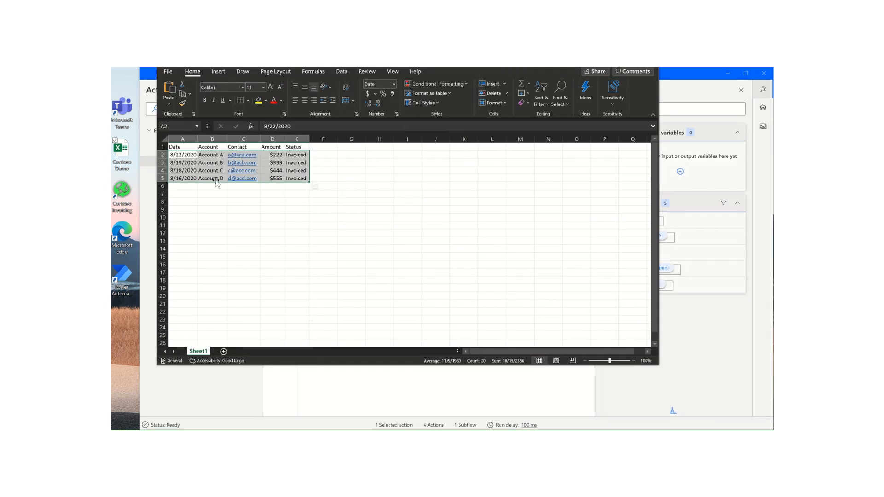
# Step: Point out column F as the first empty column and the last filled data row in the sheet
pyautogui.click(182, 146)
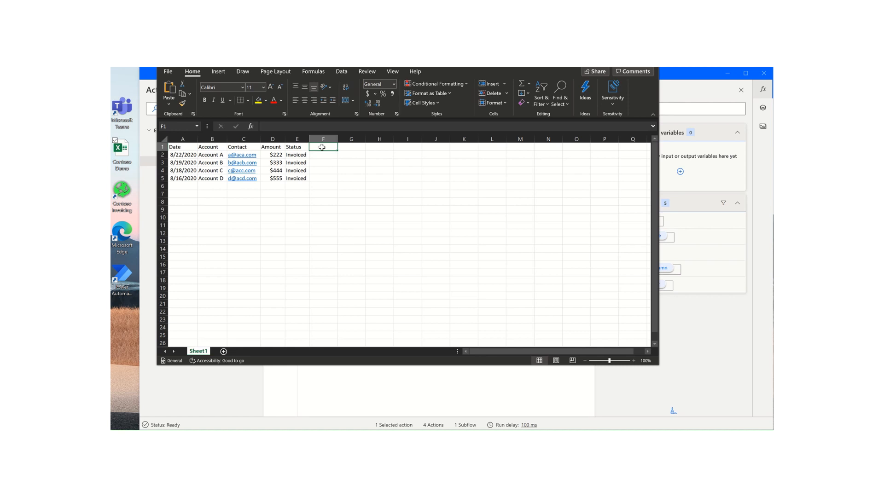
pyautogui.click(162, 178)
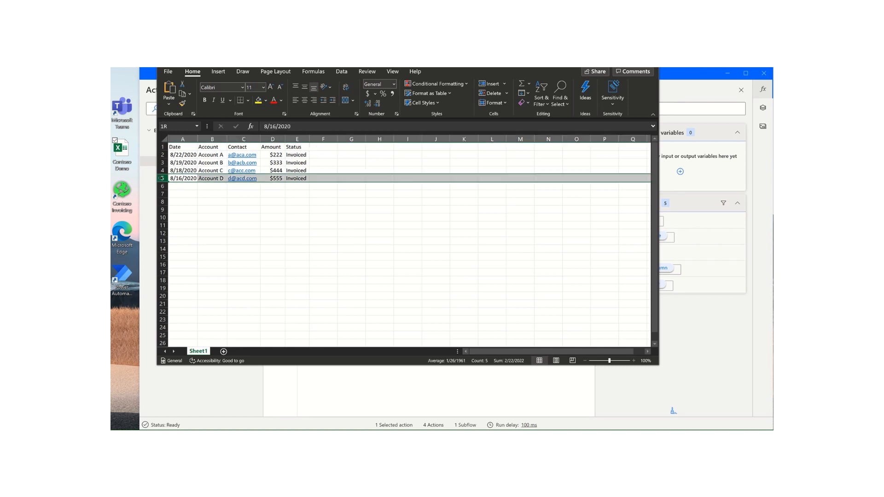
pyautogui.click(182, 186)
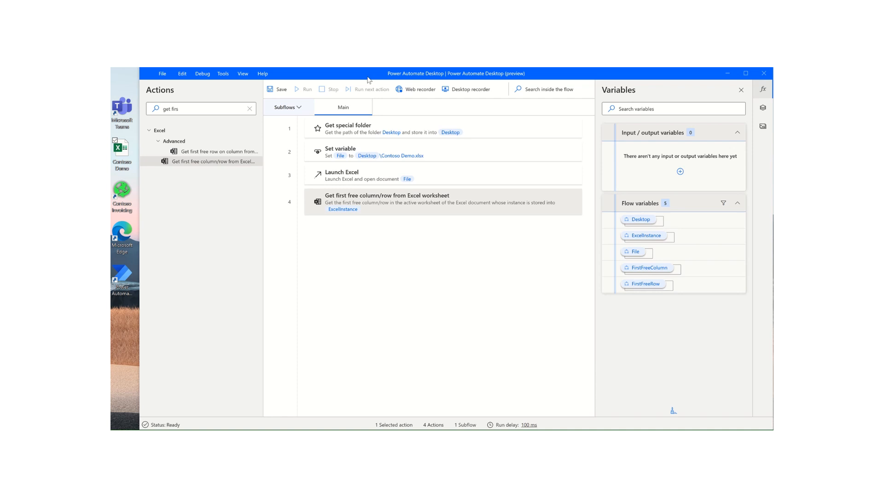
# Step: Run the flow so FirstFreeColumn and FirstFreeRow both show 6, then search for the read action
pyautogui.click(306, 89)
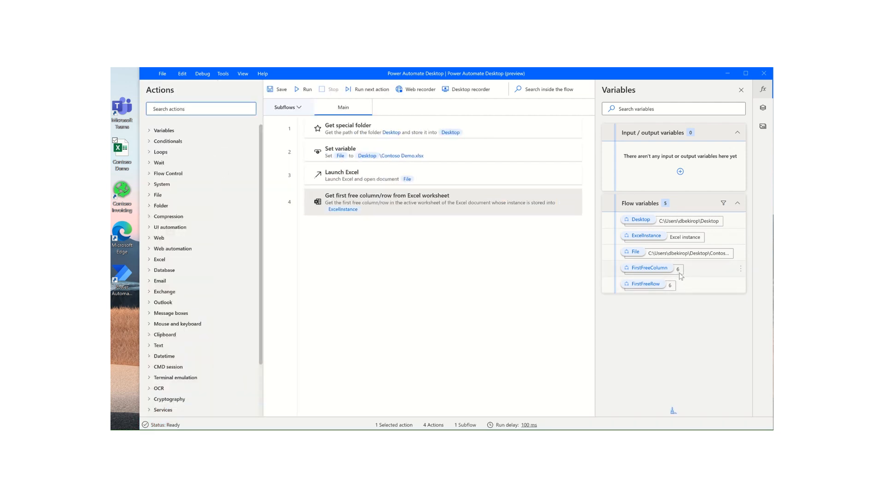
pyautogui.moveTo(464, 70)
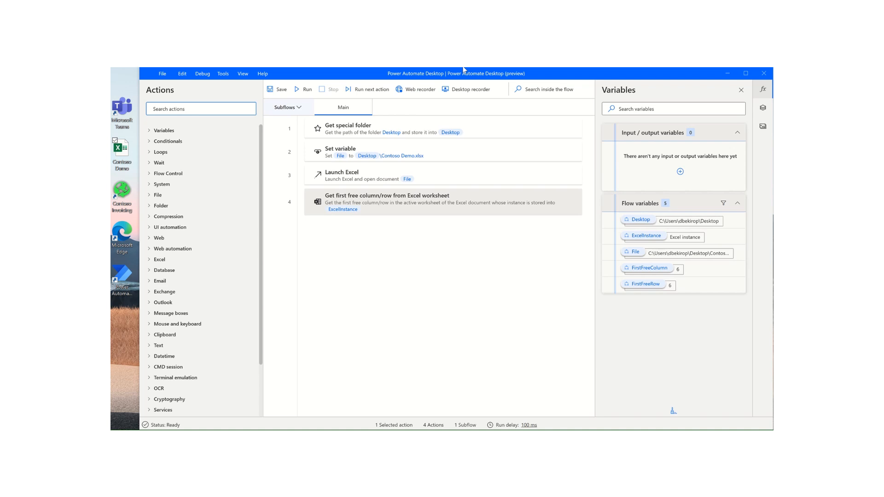
pyautogui.write('read from')
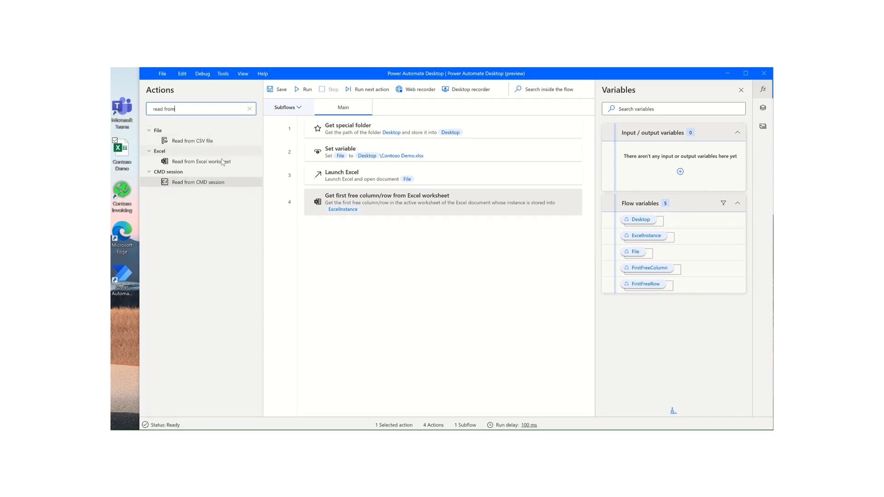
# Step: Add Read from Excel worksheet retrieving a range of cells starting at column A, row 1
pyautogui.doubleClick(201, 161)
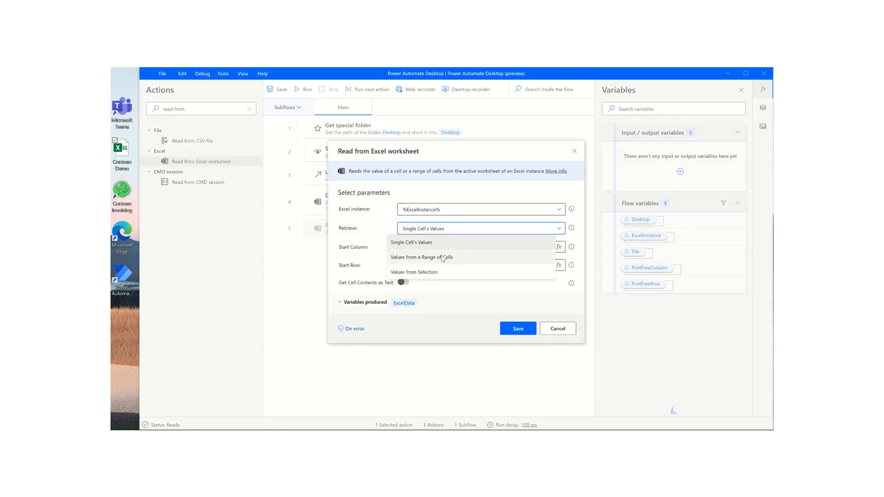
pyautogui.click(422, 257)
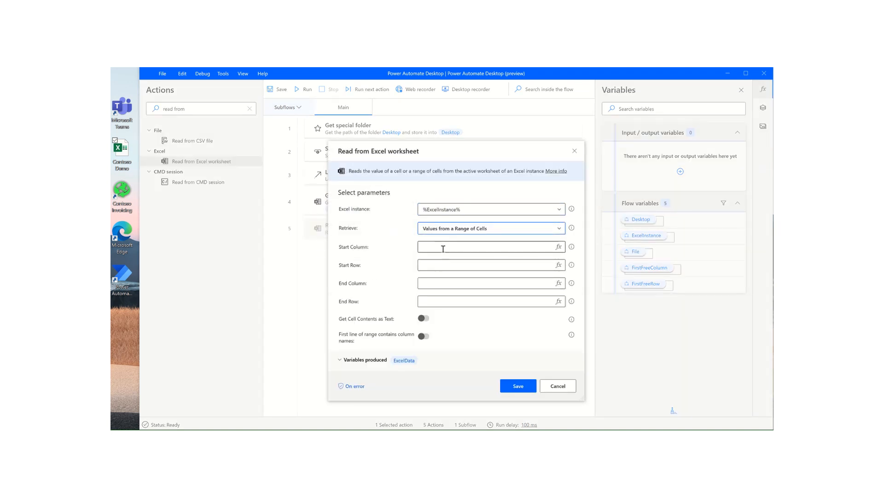
pyautogui.write('A')
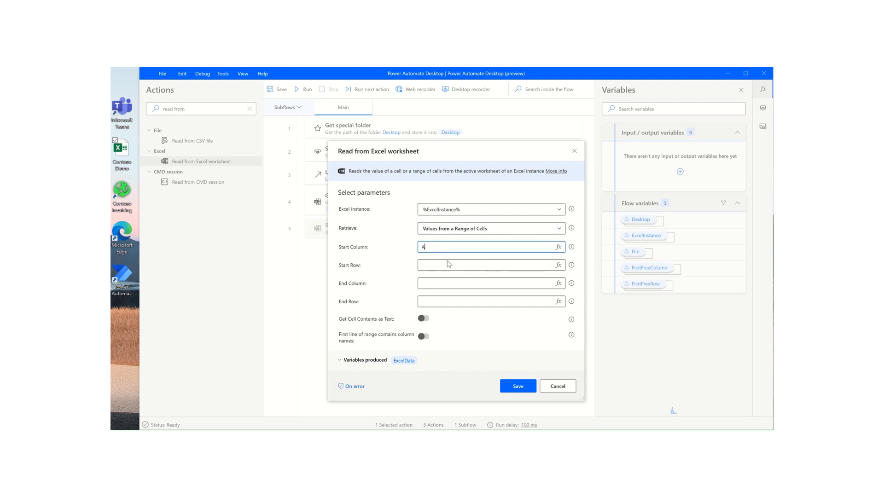
pyautogui.write('1')
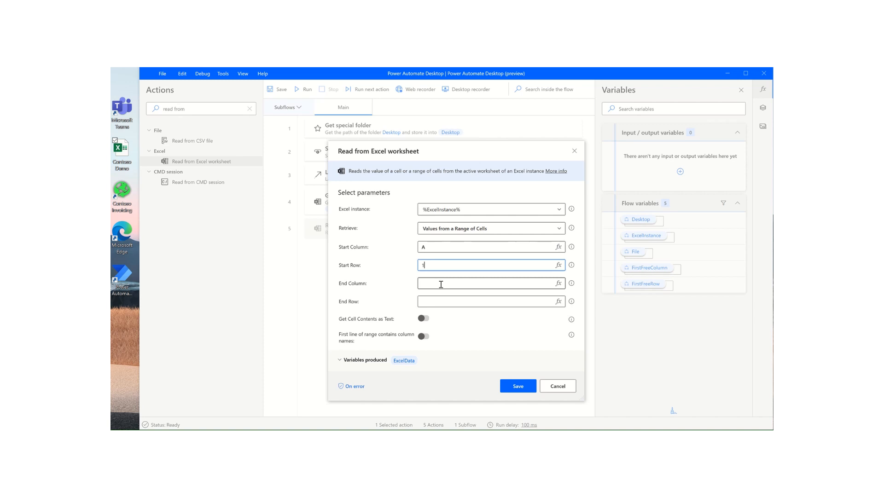
# Step: Check in the sheet where the data's columns and last row end before setting end bounds
pyautogui.click(485, 283)
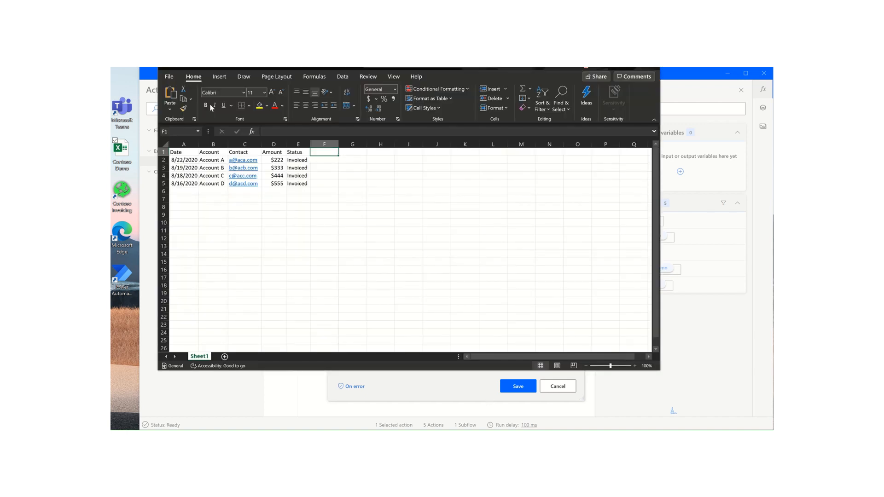
pyautogui.click(297, 143)
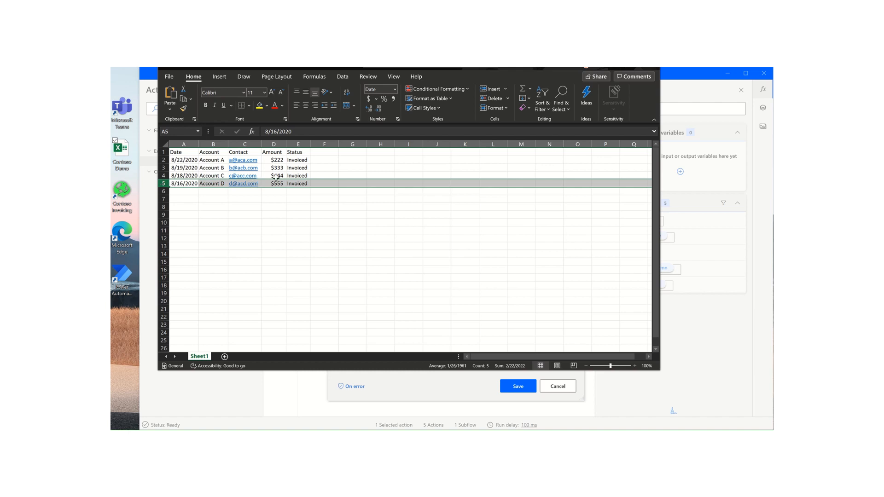
pyautogui.moveTo(183, 160); pyautogui.dragTo(298, 183)
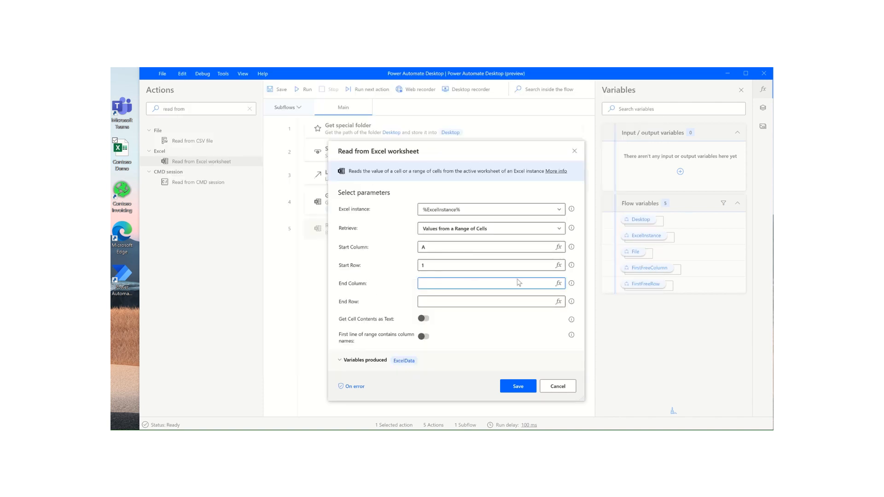
# Step: End the range at %FirstFreeColumn - 1% and %FirstFreeRow - 1%, treat first row as column names, save
pyautogui.click(558, 283)
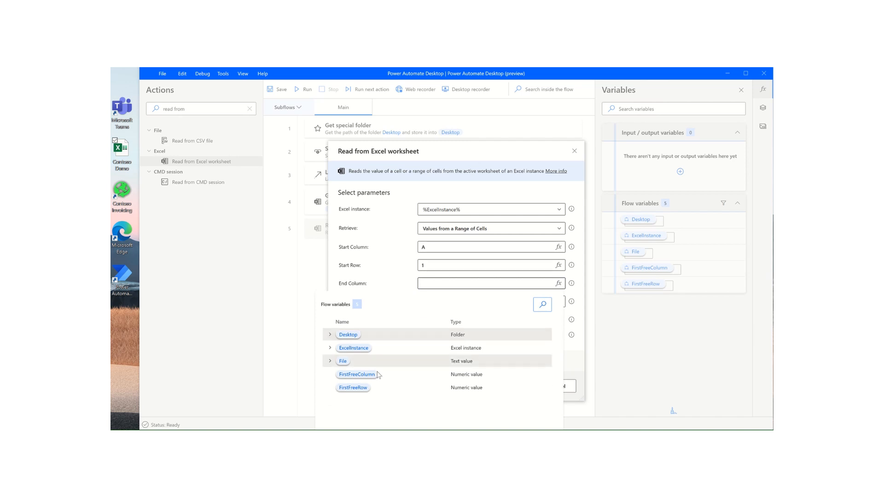
pyautogui.click(357, 375)
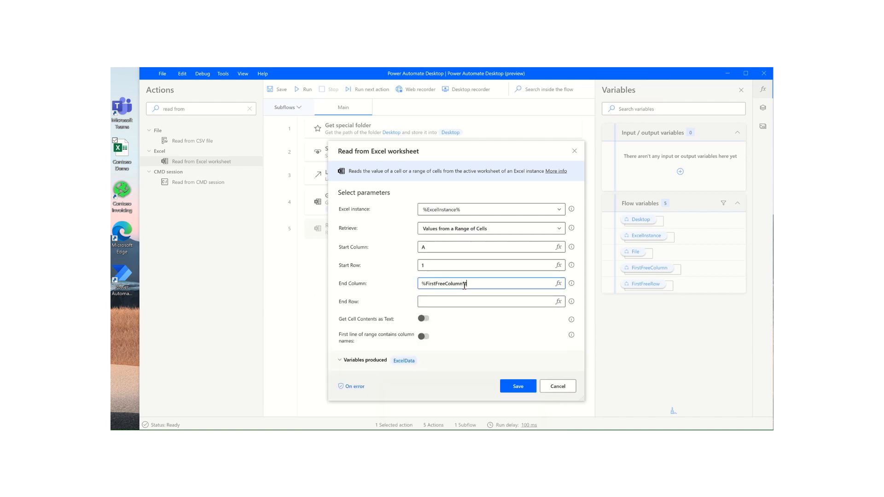
pyautogui.write('-1')
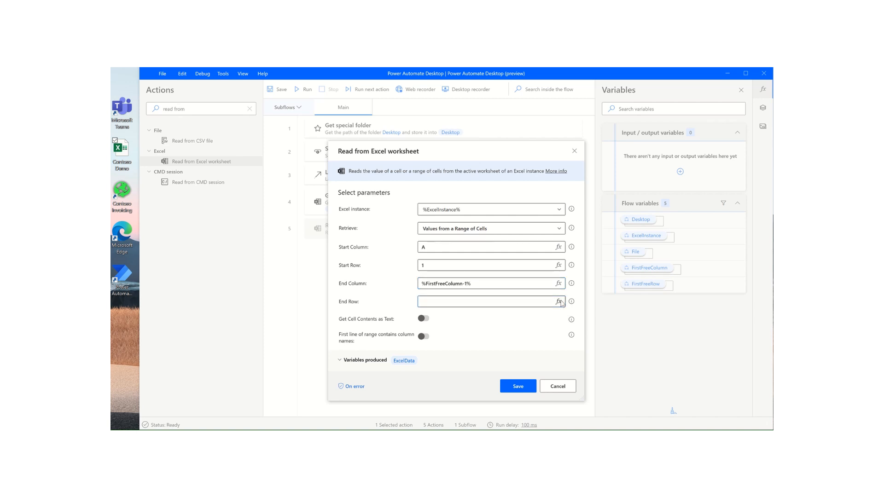
pyautogui.write('%FirstFreeRow%')
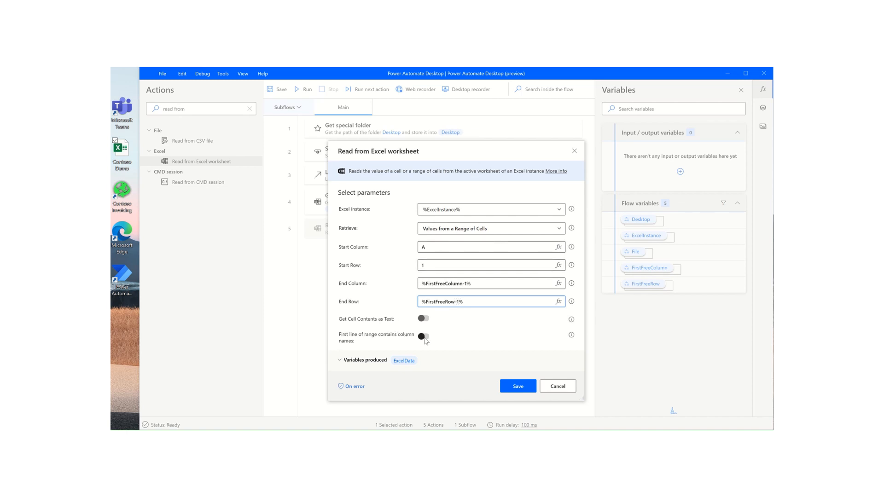
pyautogui.click(424, 337)
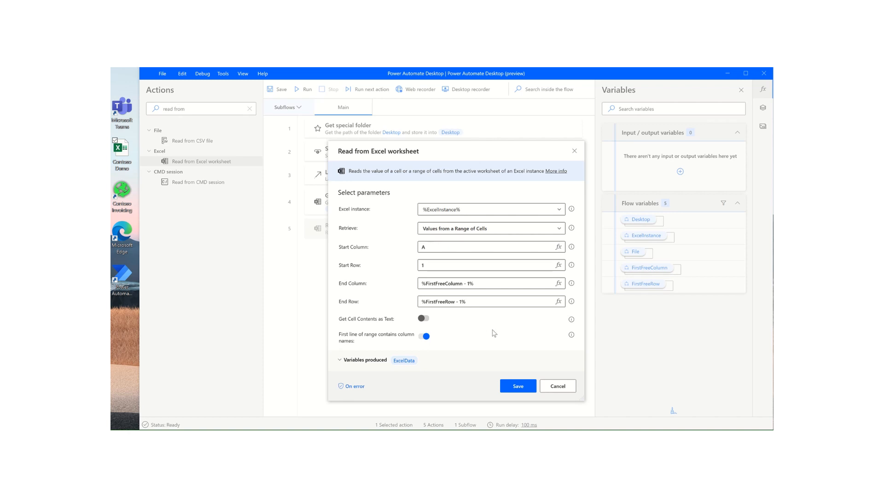
pyautogui.moveTo(411, 365)
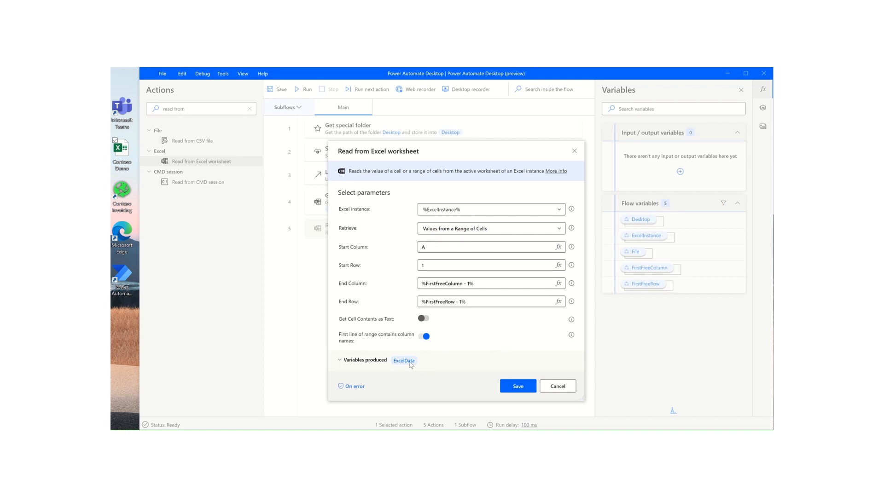
pyautogui.moveTo(404, 361)
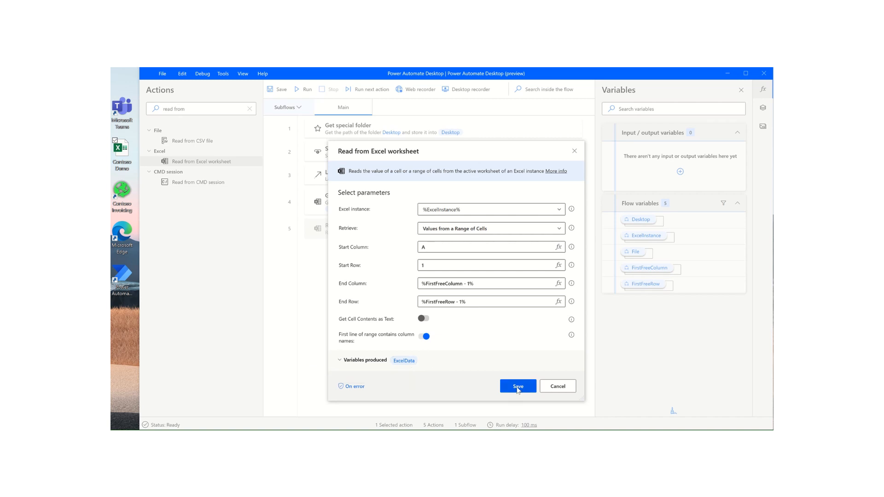
pyautogui.click(517, 386)
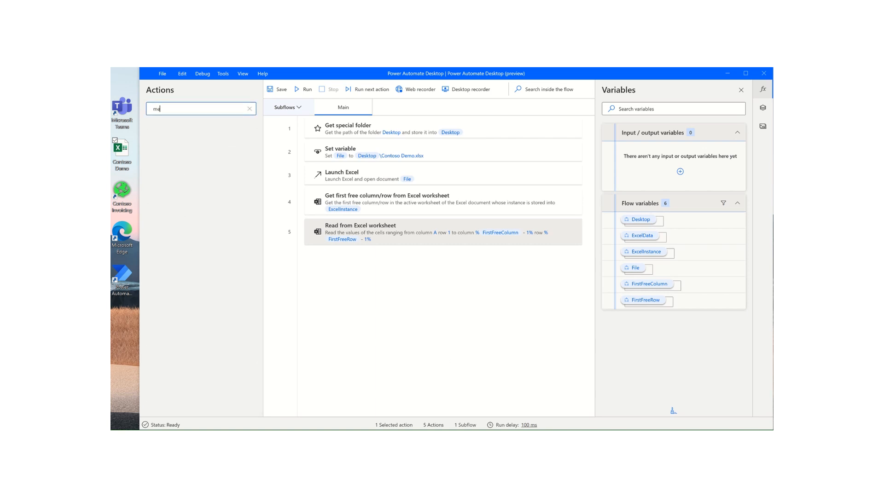
# Step: Add a Display message action showing %ExcelData%, then run the flow
pyautogui.write('essage')
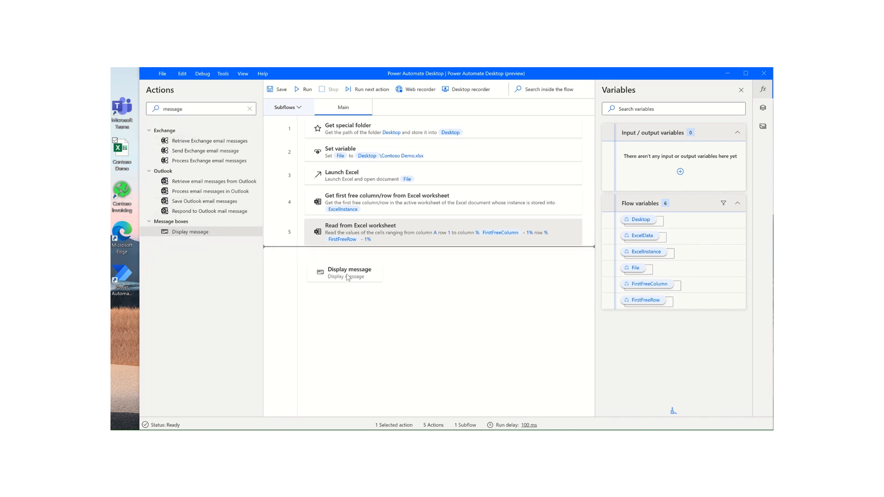
pyautogui.doubleClick(344, 272)
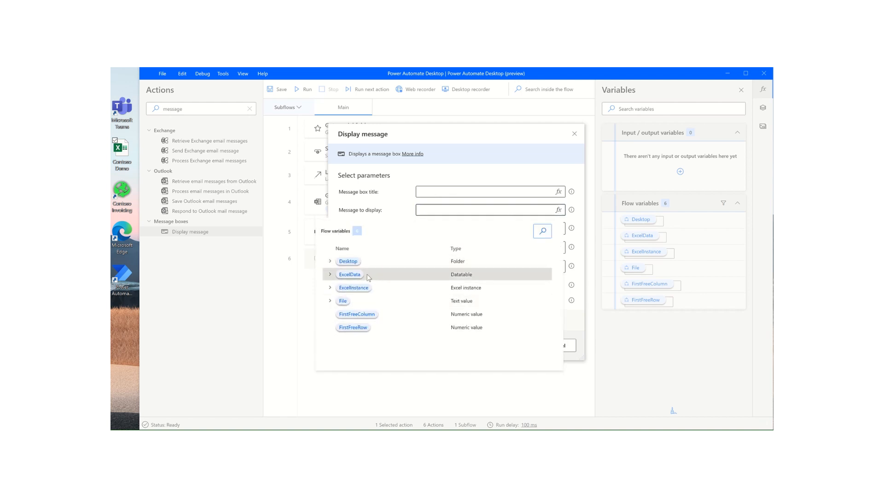
pyautogui.click(574, 134)
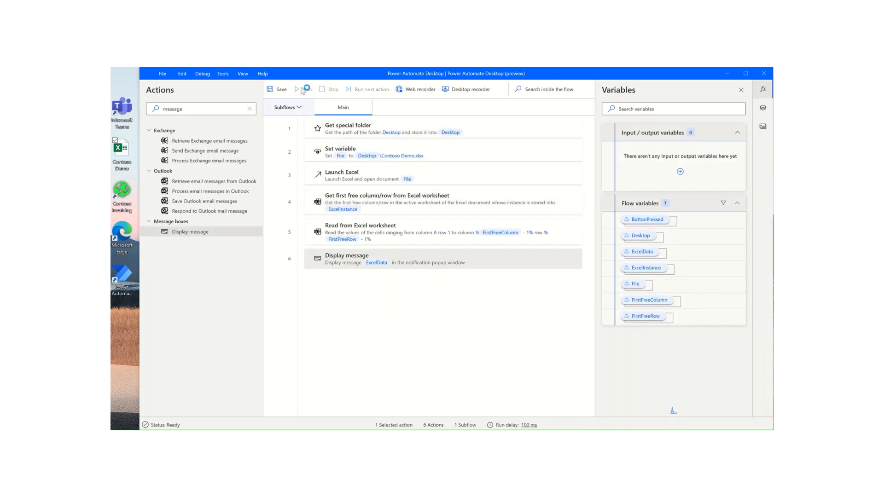
pyautogui.click(296, 89)
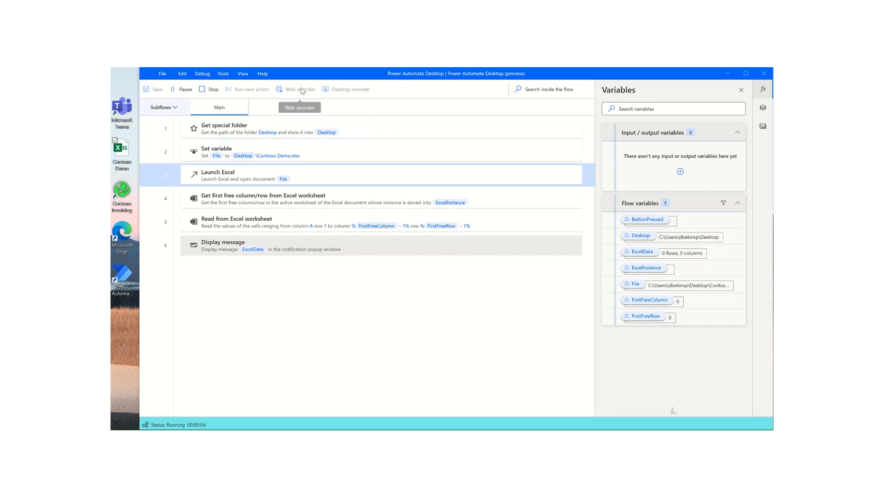